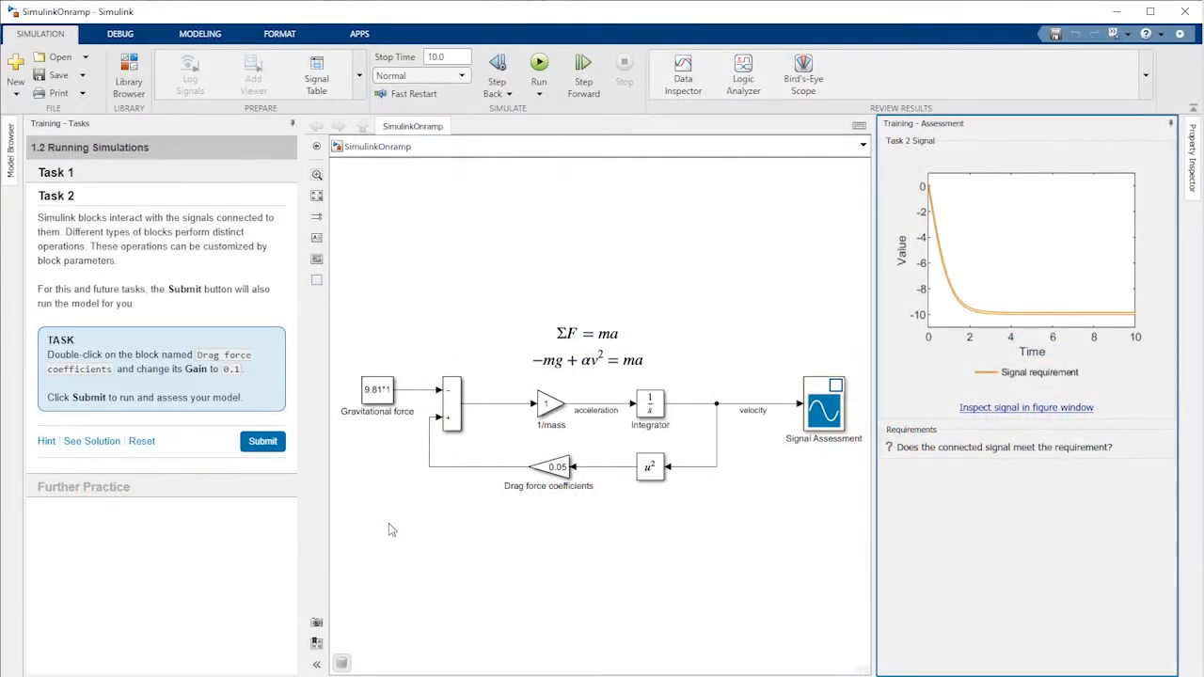
Step: Submit the task, then change the Drag force coefficients gain from 0.05 to 0.1
left_click(262, 441)
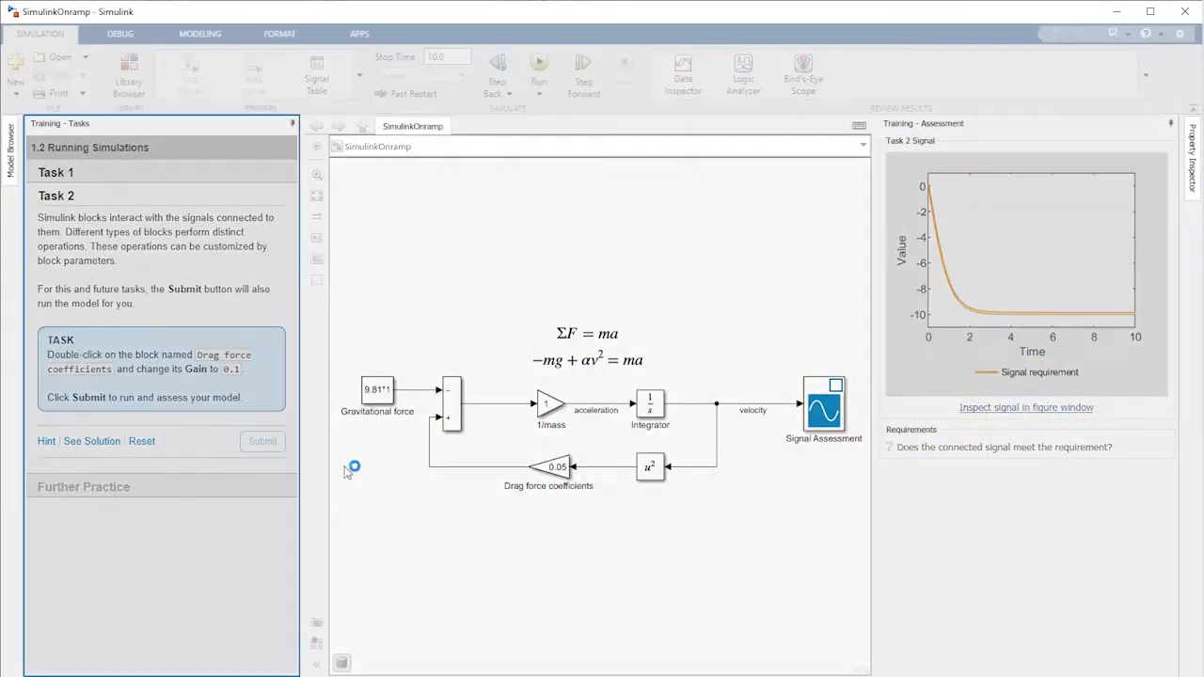
left_click(262, 441)
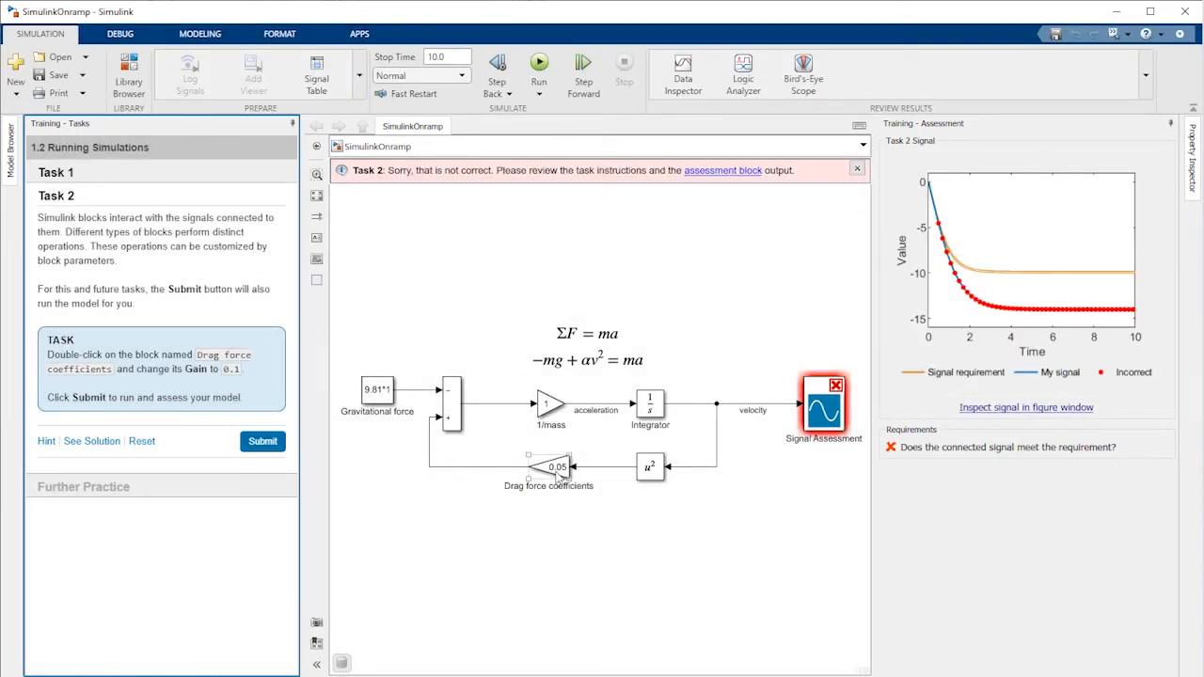
double_click(548, 468)
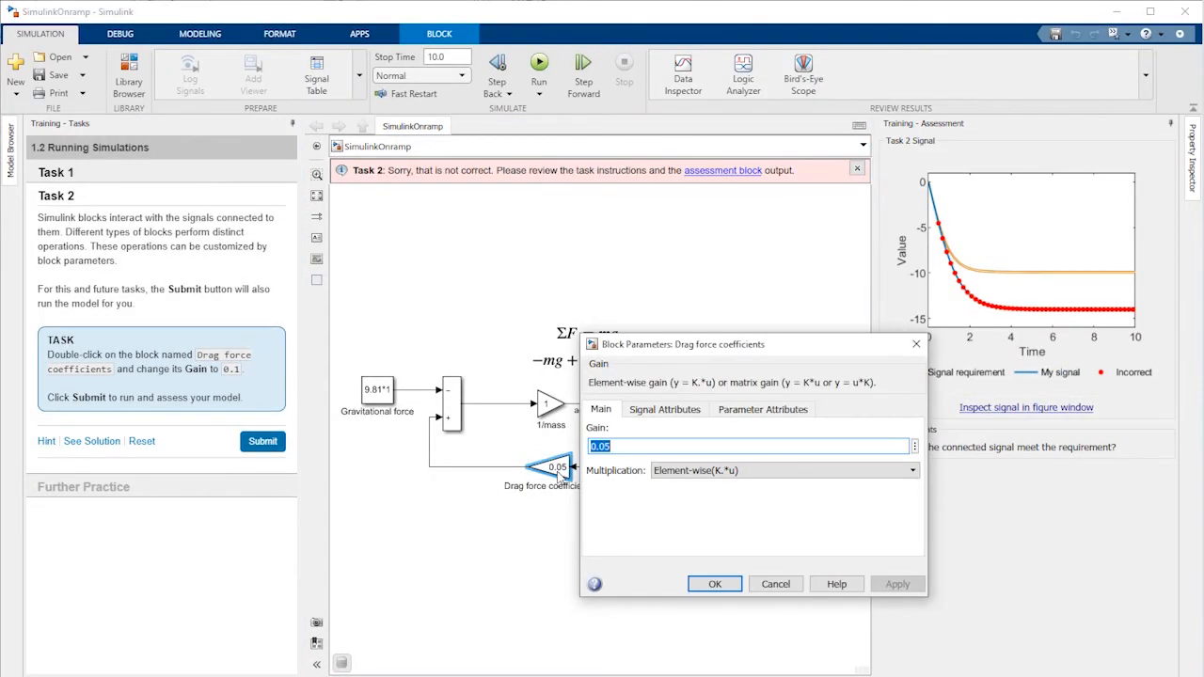
left_click(714, 584)
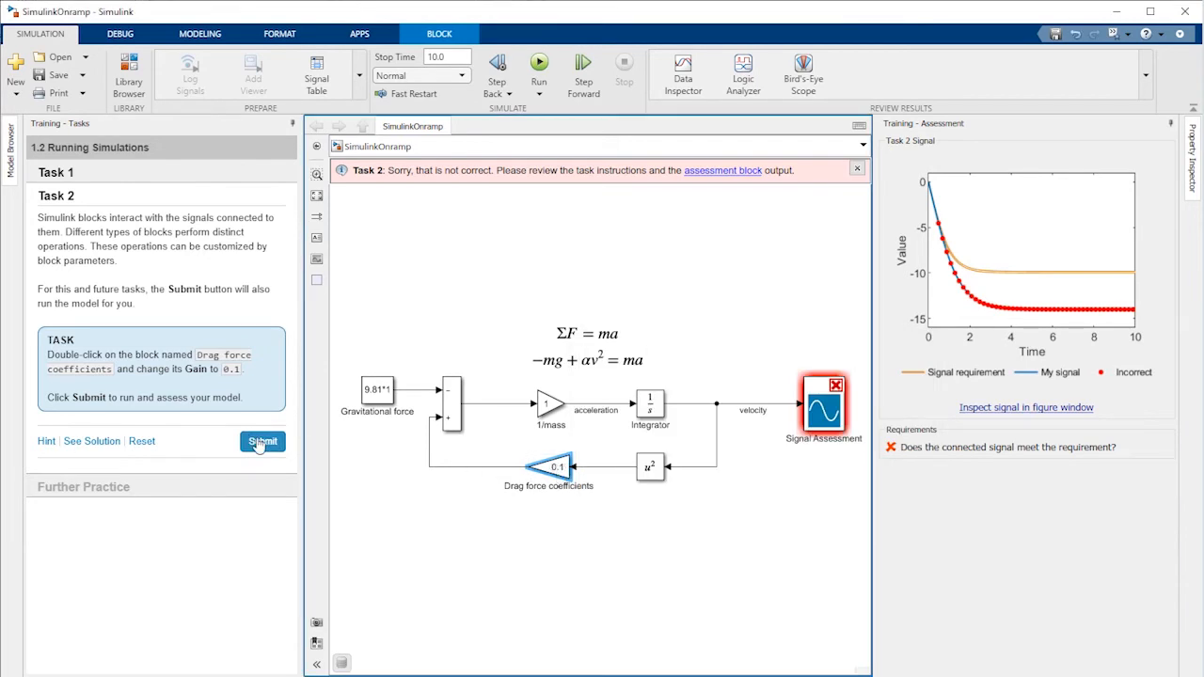
left_click(263, 441)
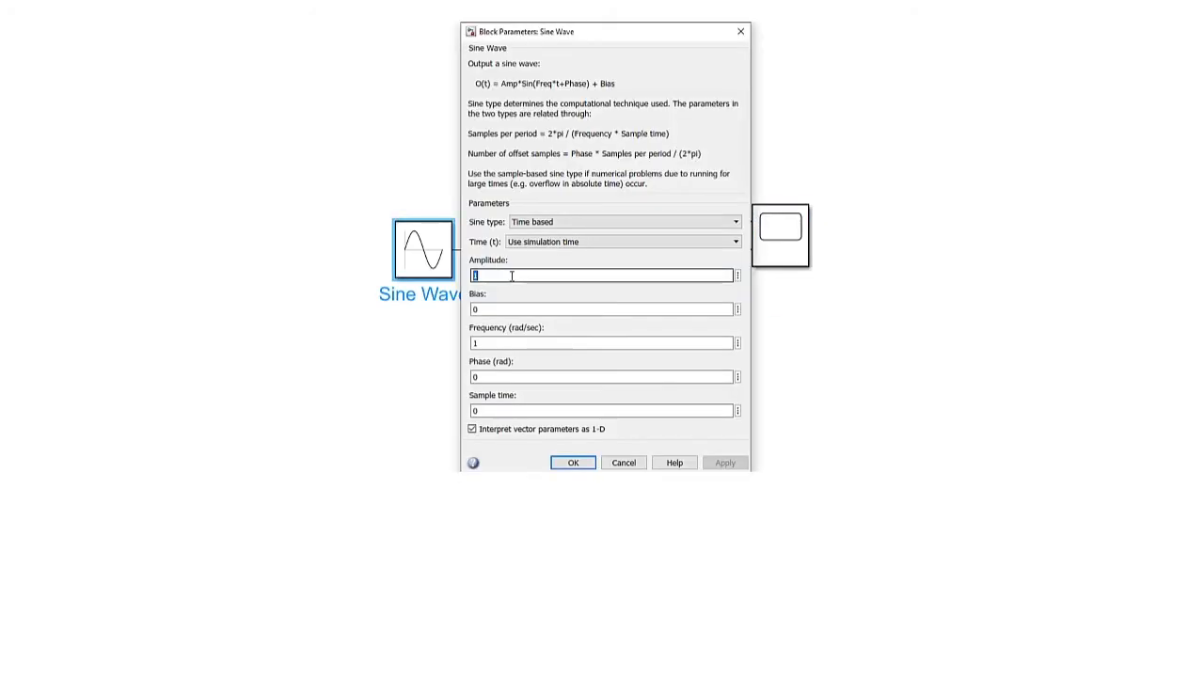
Step: Accept the Sine Wave block parameters with OK, returning to the sine-integrator-scope diagram
left_click(572, 461)
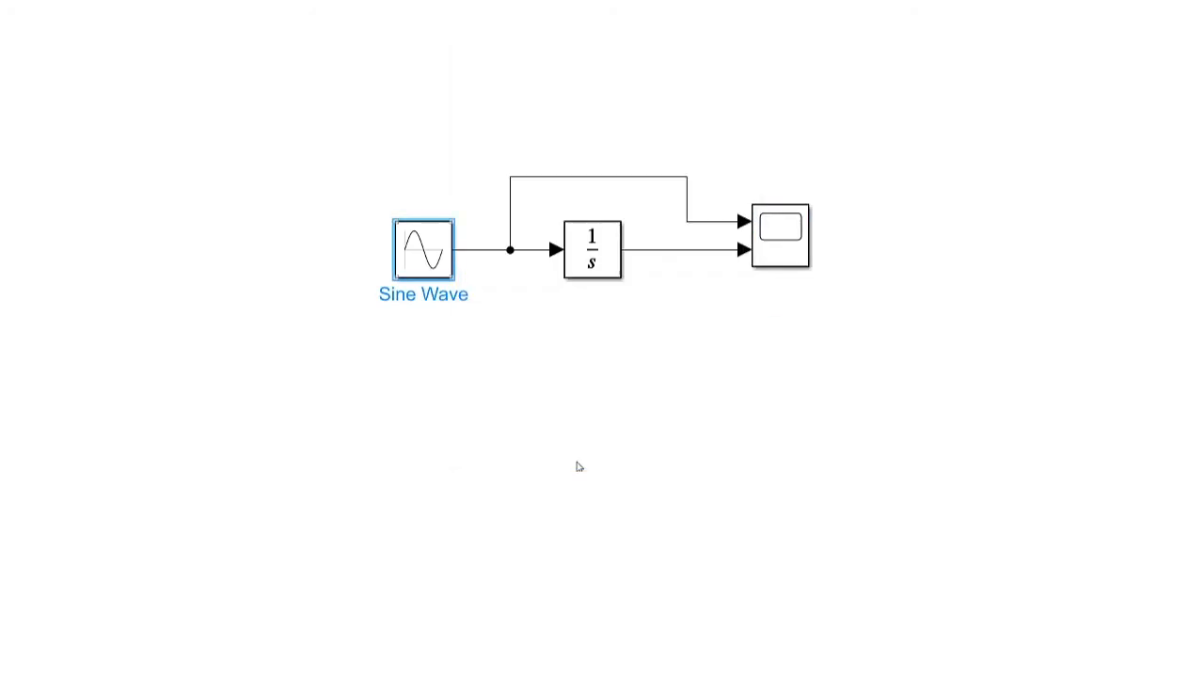